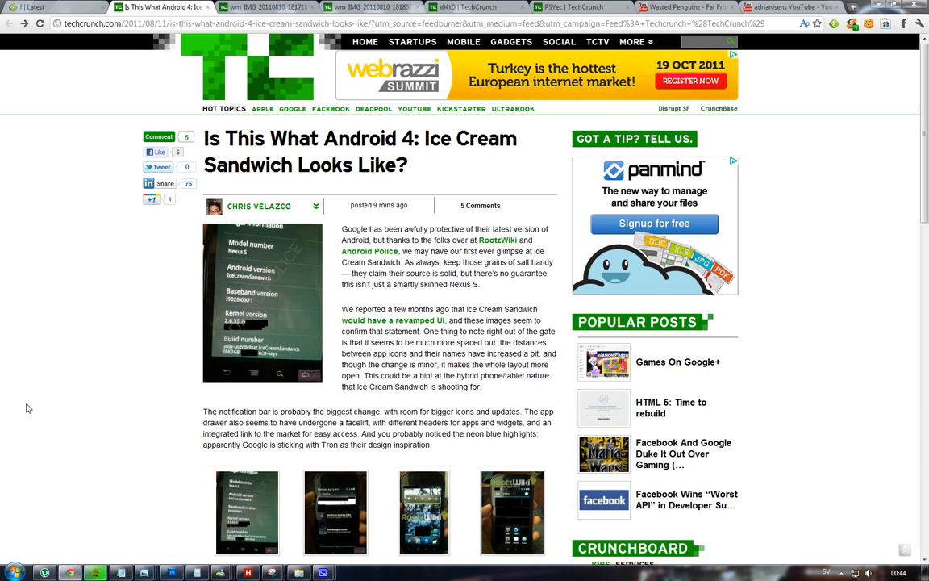
- Scroll through the wm_IMG_20110810_1818571 notification photo page, then bring up the x04tD home screen photo
scroll("down", 3)
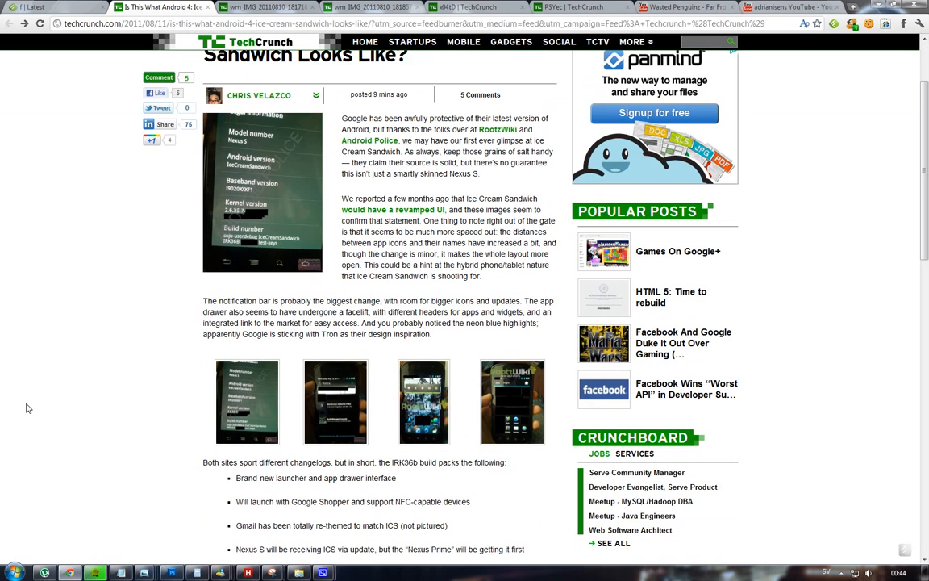
scroll("down", 3)
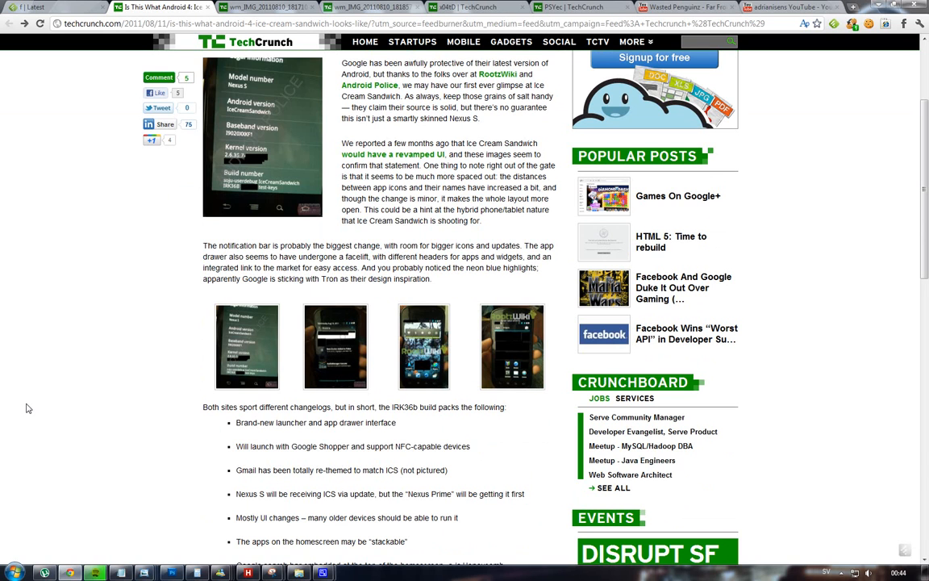
mouse_move(94, 378)
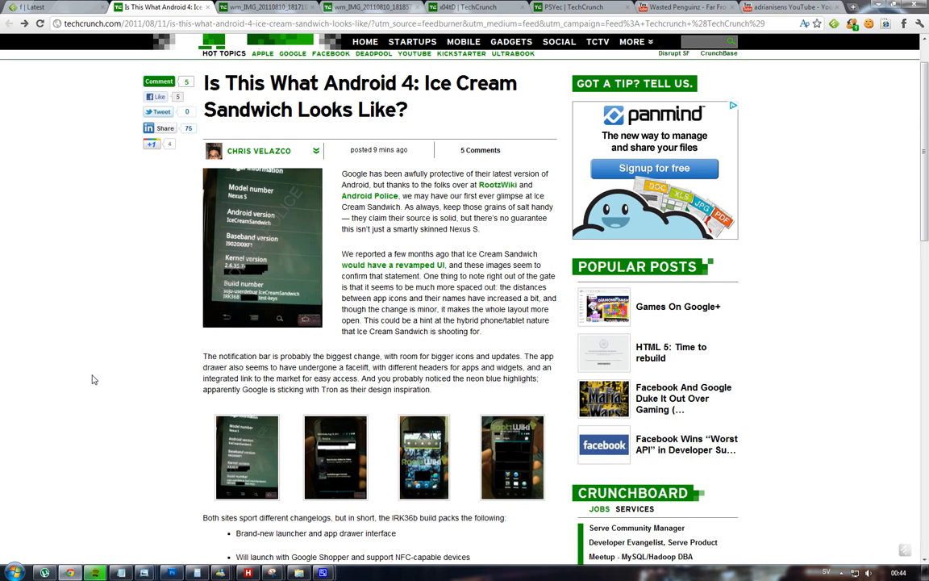
scroll("down", 3)
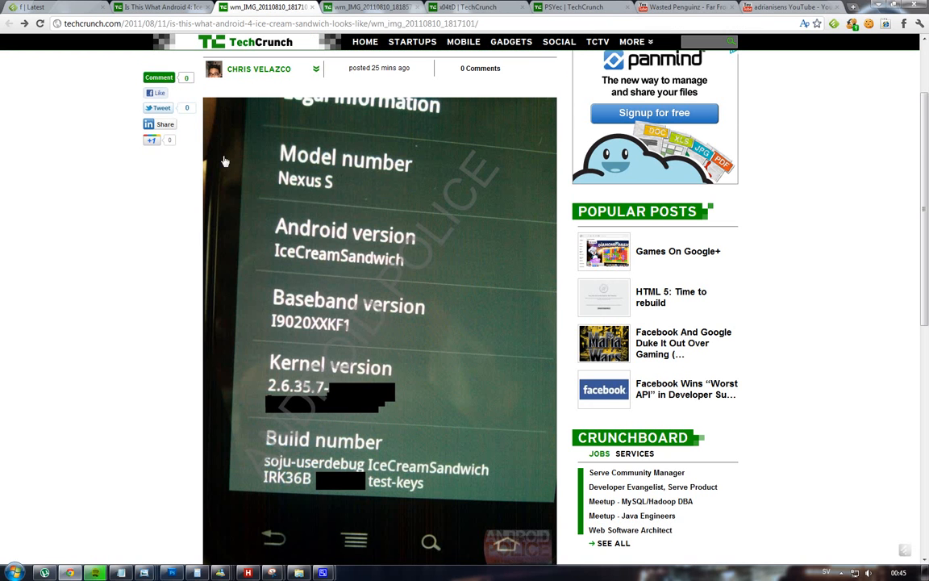
mouse_move(358, 387)
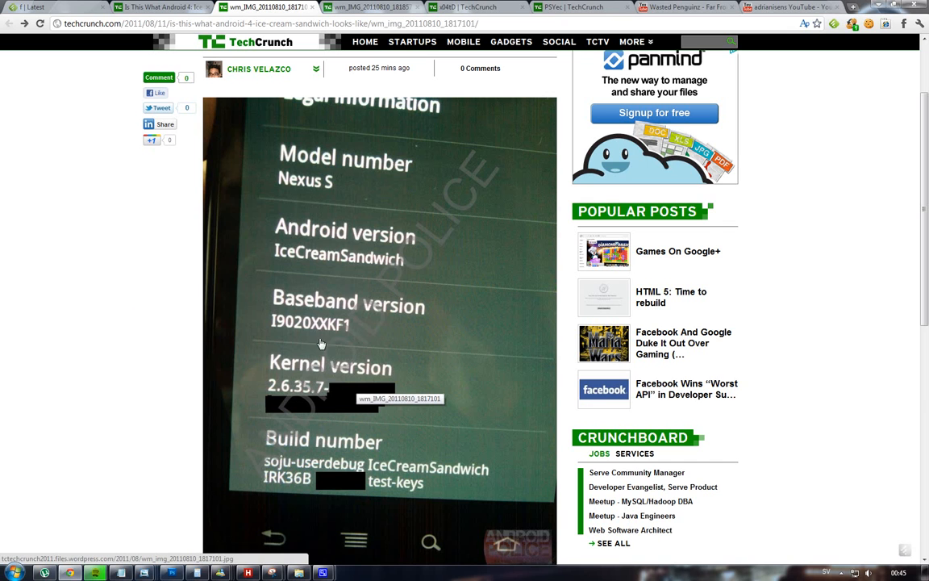
mouse_move(332, 183)
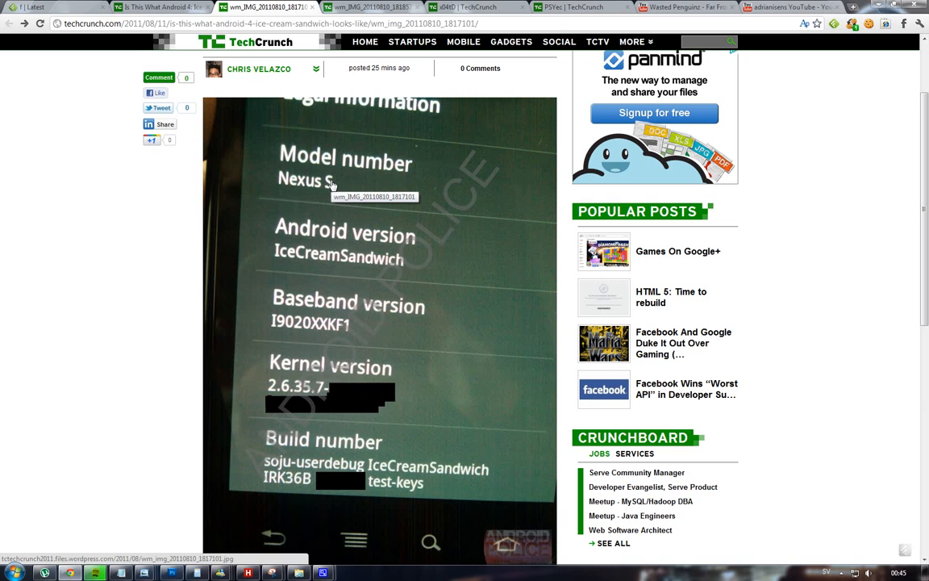
mouse_move(344, 266)
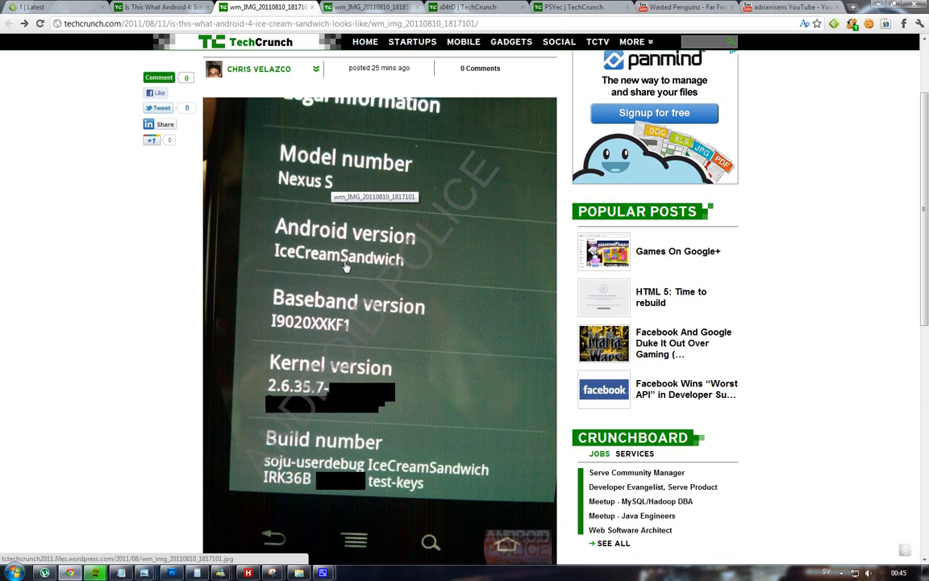
mouse_move(340, 269)
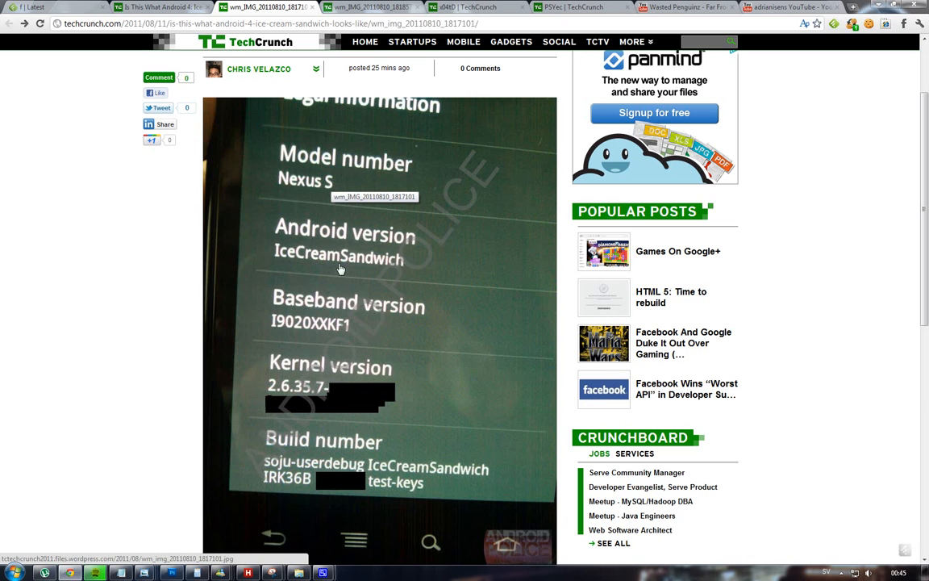
mouse_move(293, 265)
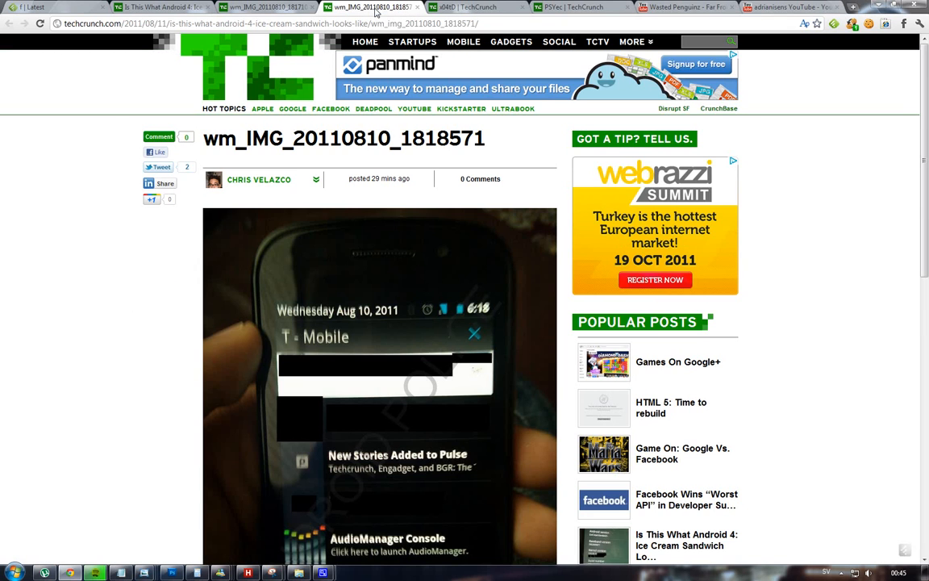
scroll("down", 3)
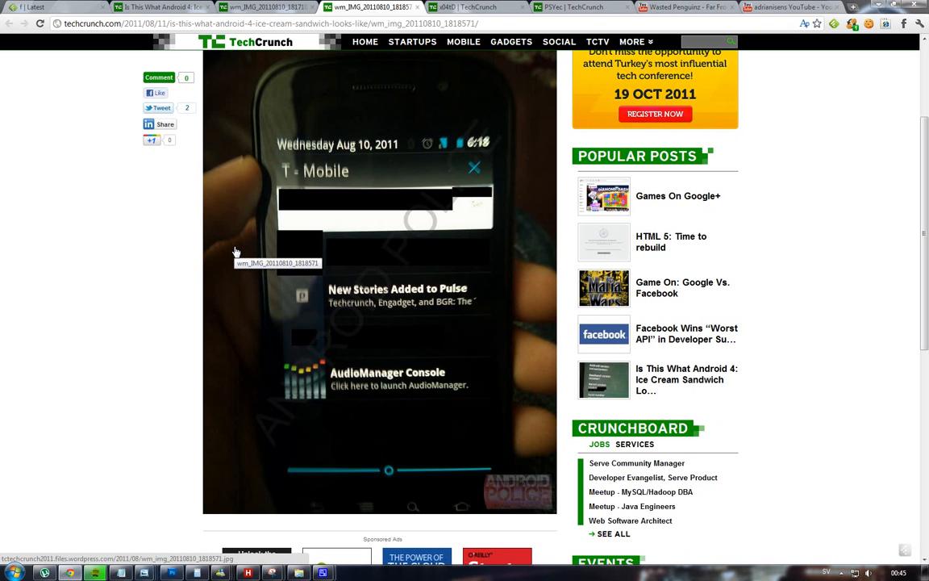
left_click(449, 10)
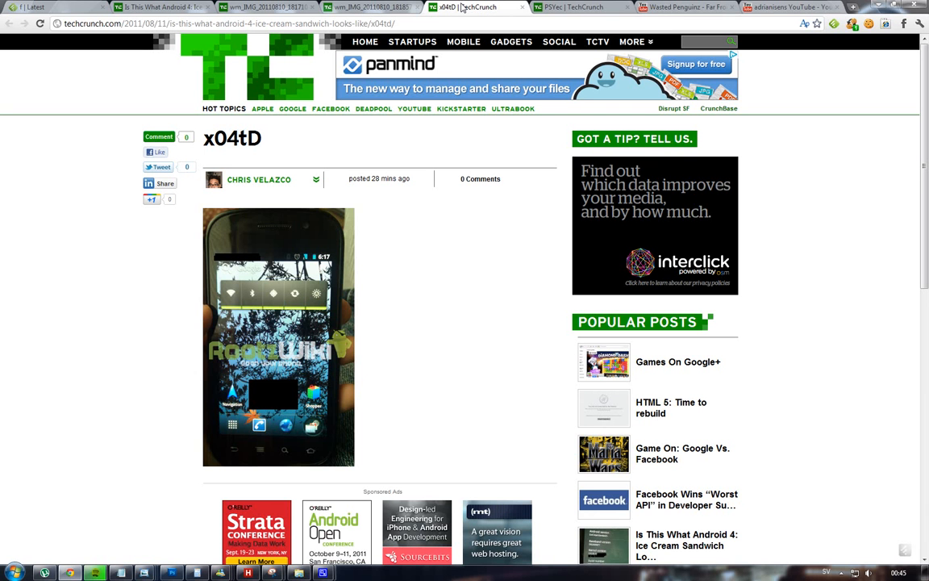
mouse_move(81, 310)
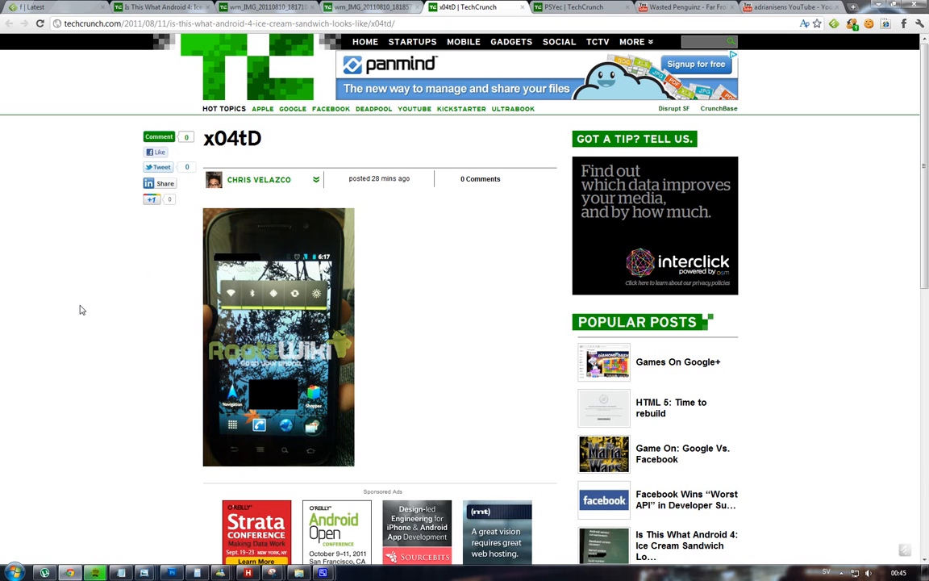